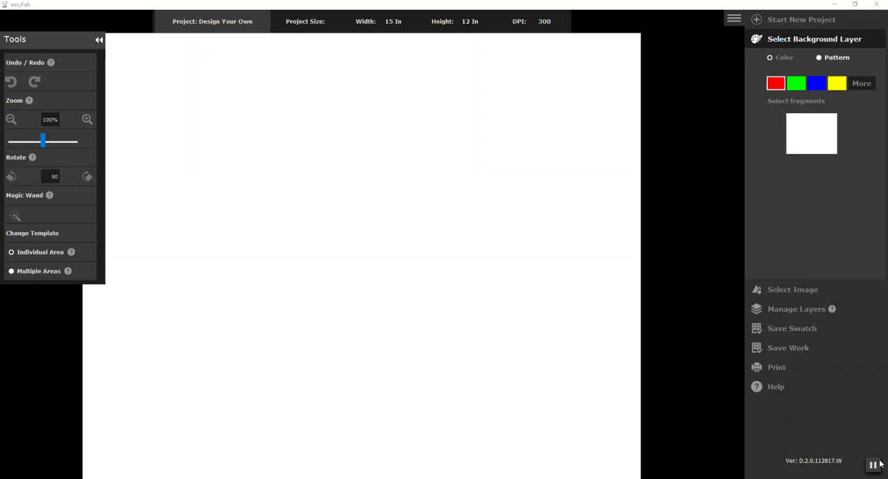
pyautogui.moveTo(810, 422)
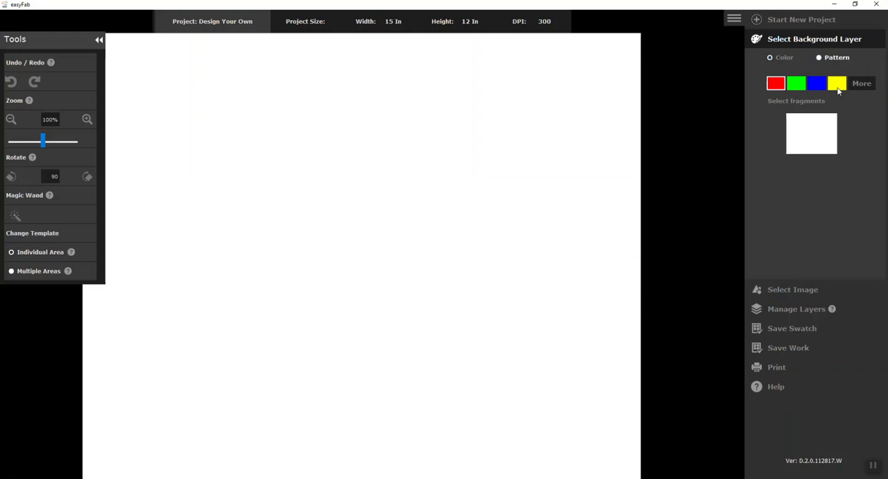
# Add a light green custom background colour, fill the canvas with it, then undo the fill.
pyautogui.click(862, 83)
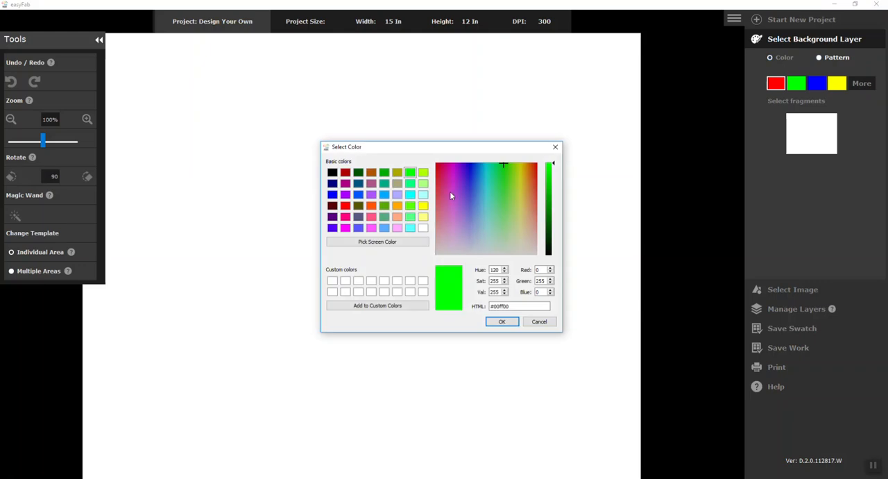
pyautogui.click(506, 198)
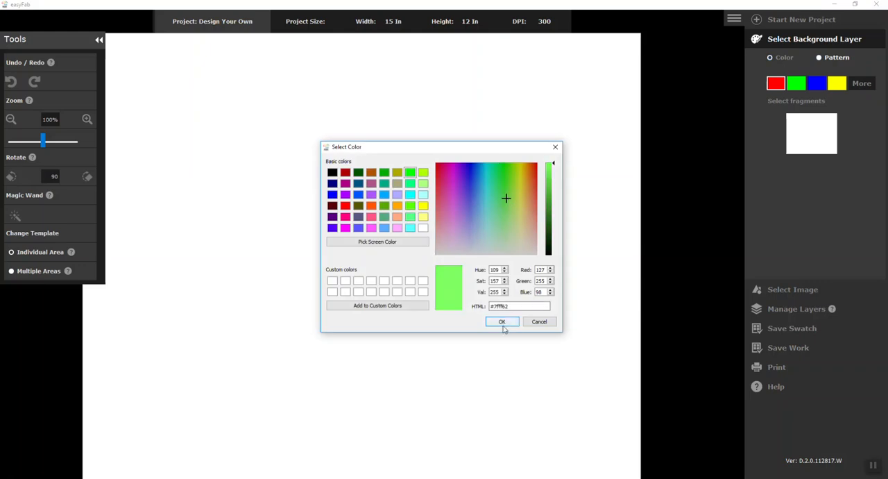
pyautogui.click(502, 321)
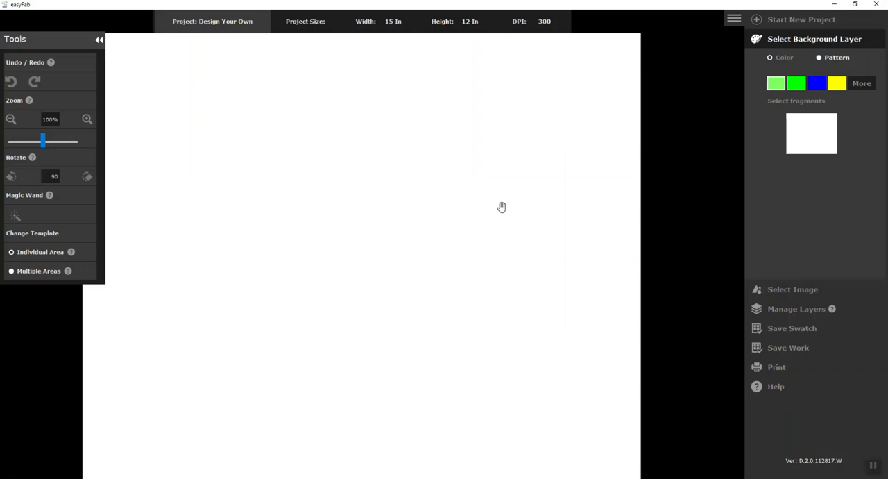
pyautogui.click(796, 83)
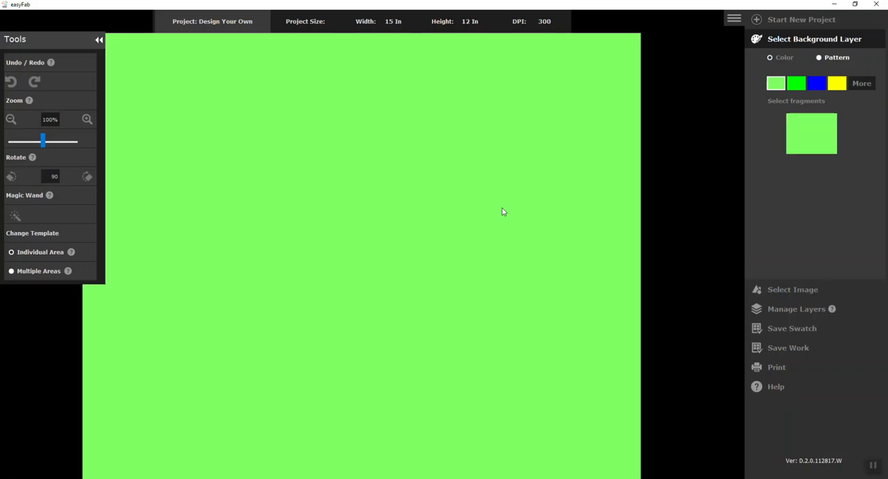
pyautogui.click(11, 82)
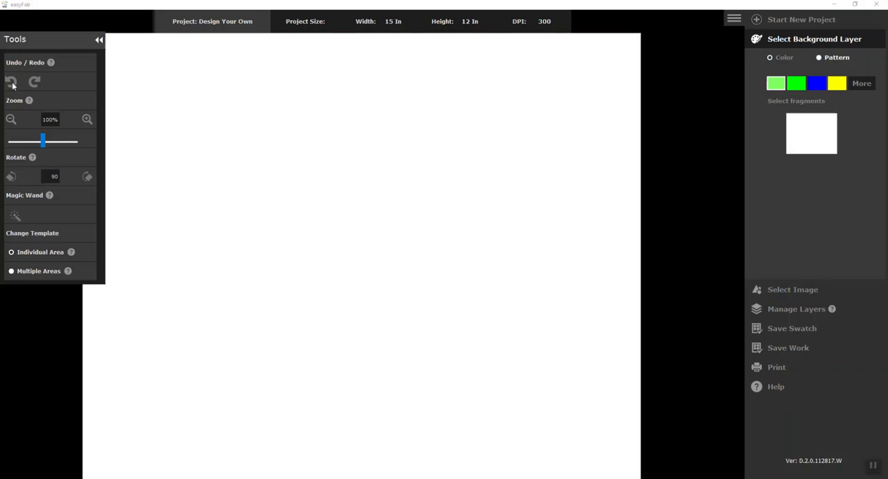
# Show the background pattern categories and scroll down to find a pale geometric pattern.
pyautogui.click(818, 57)
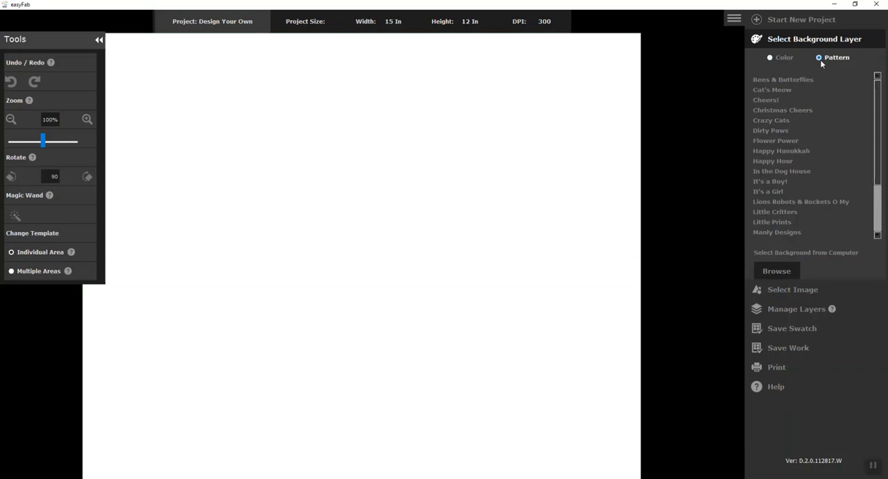
pyautogui.scroll(-3)
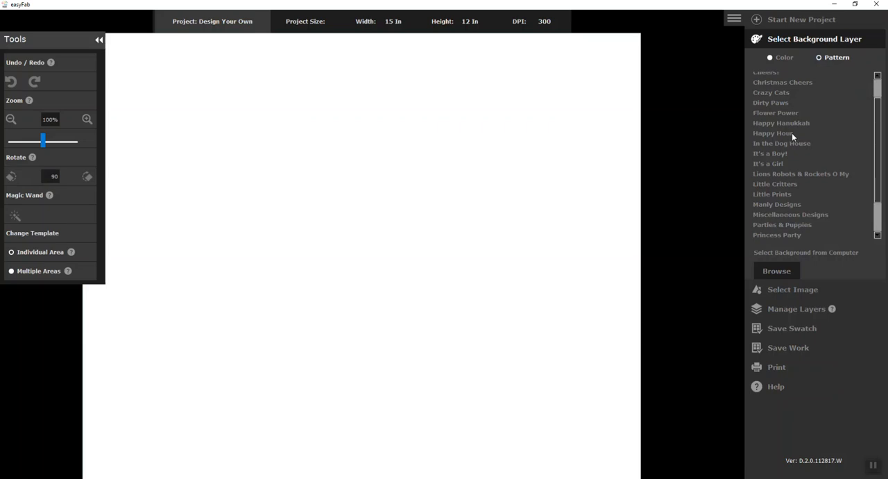
pyautogui.scroll(-3)
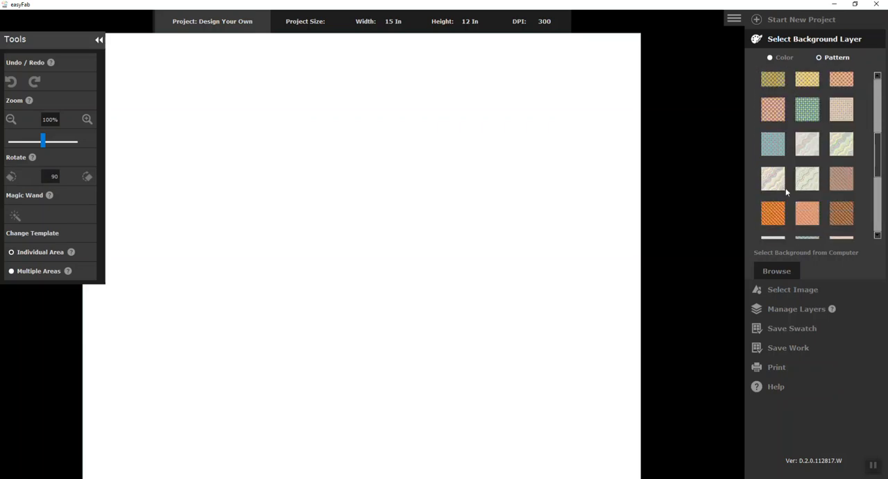
pyautogui.scroll(-3)
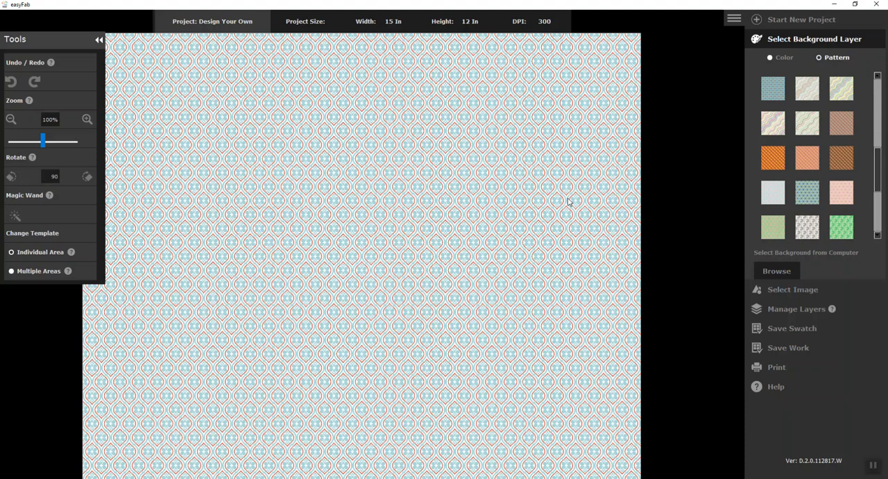
pyautogui.moveTo(707, 245)
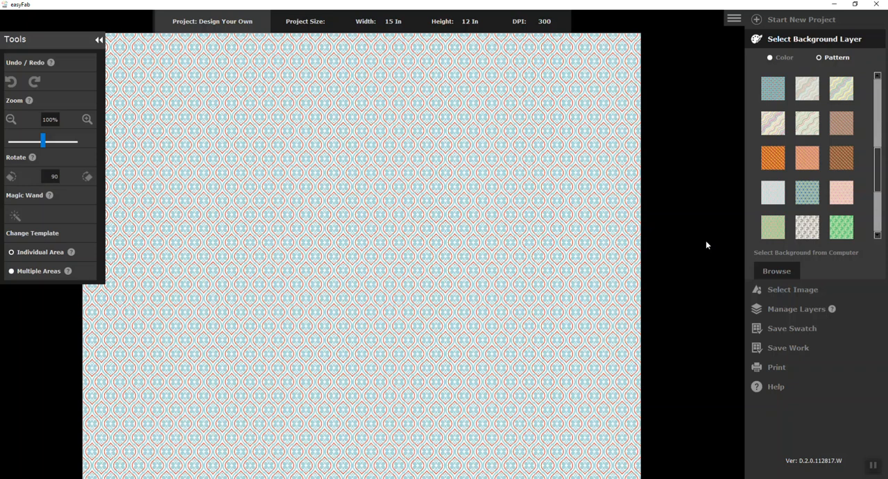
pyautogui.moveTo(726, 283)
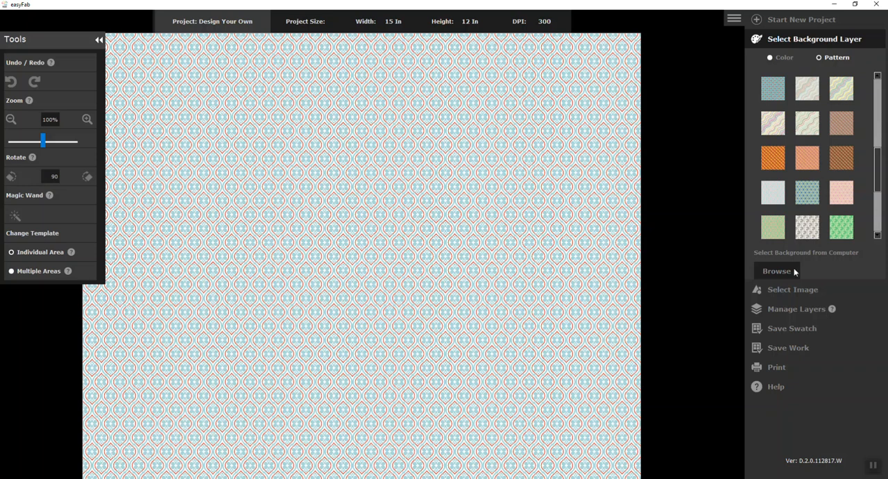
pyautogui.moveTo(783, 295)
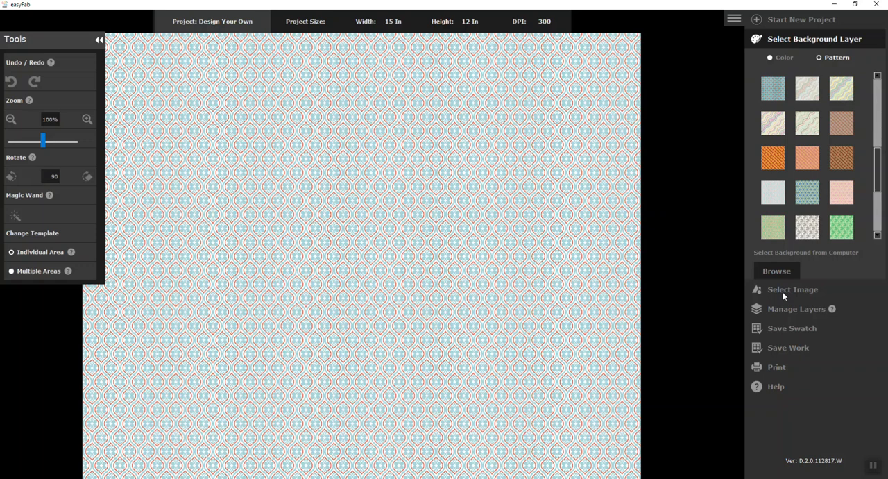
# Open the image library's Birds & Bees category and scroll down toward Cats.
pyautogui.click(792, 289)
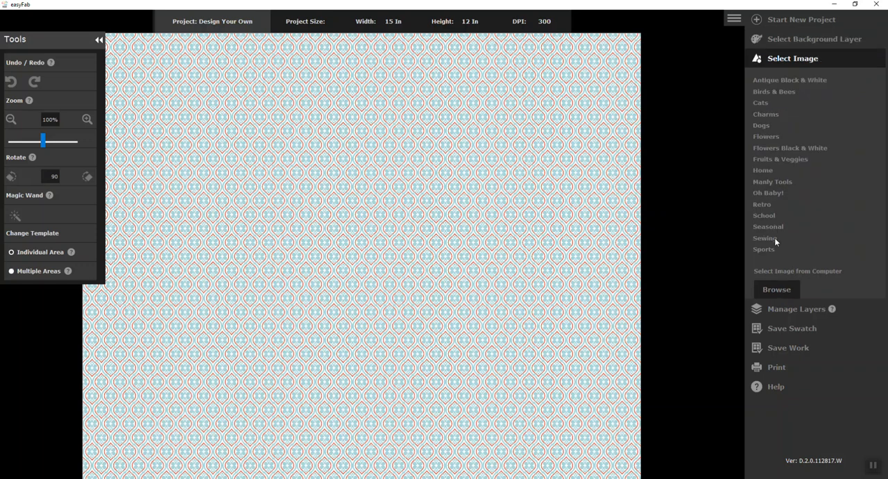
pyautogui.click(789, 79)
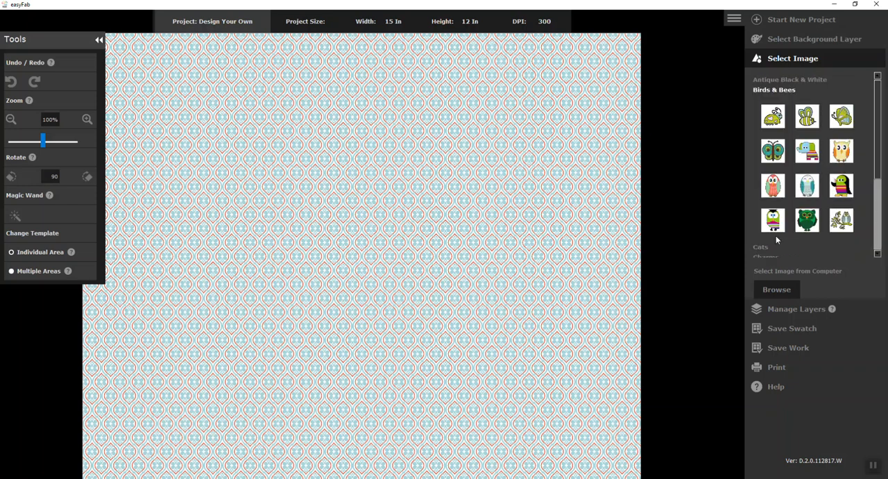
pyautogui.scroll(-3)
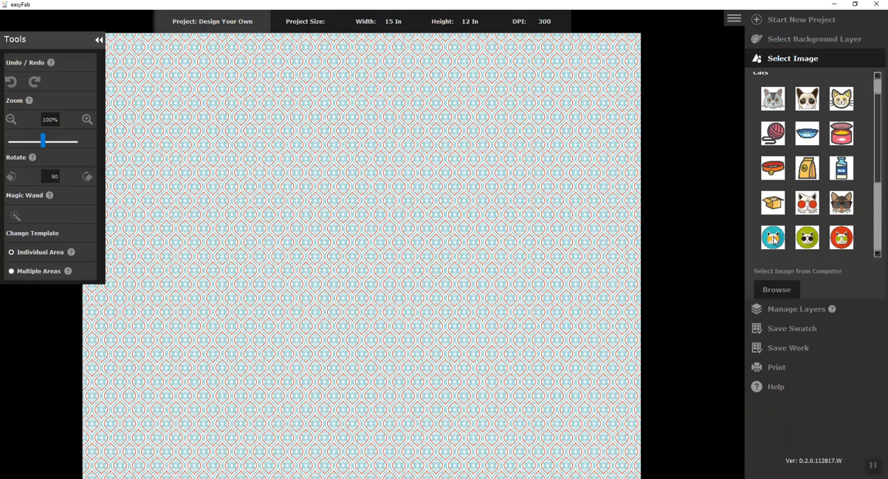
pyautogui.scroll(-3)
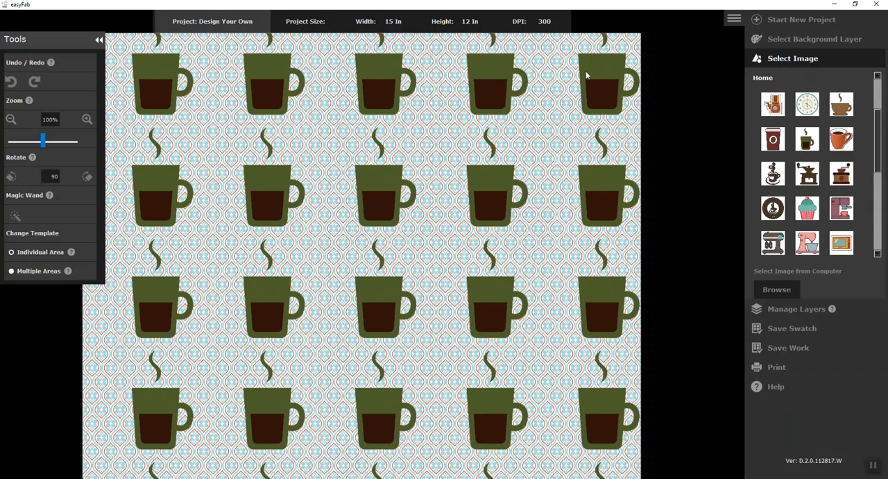
pyautogui.moveTo(234, 115)
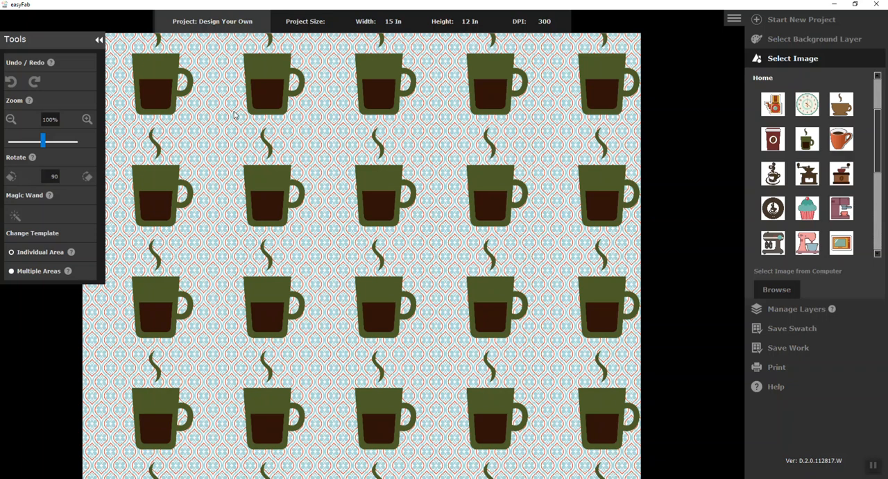
pyautogui.moveTo(477, 53)
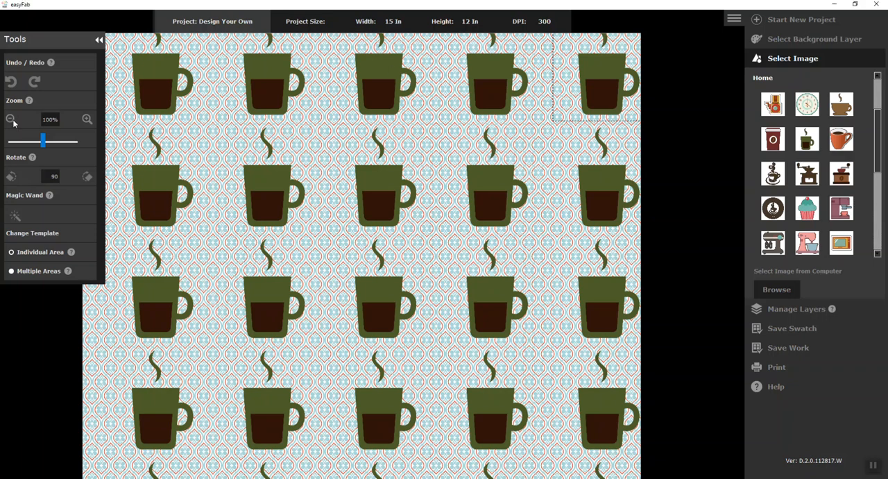
# Tile the green steaming coffee mug image in rows over the geometric pattern.
pyautogui.click(11, 118)
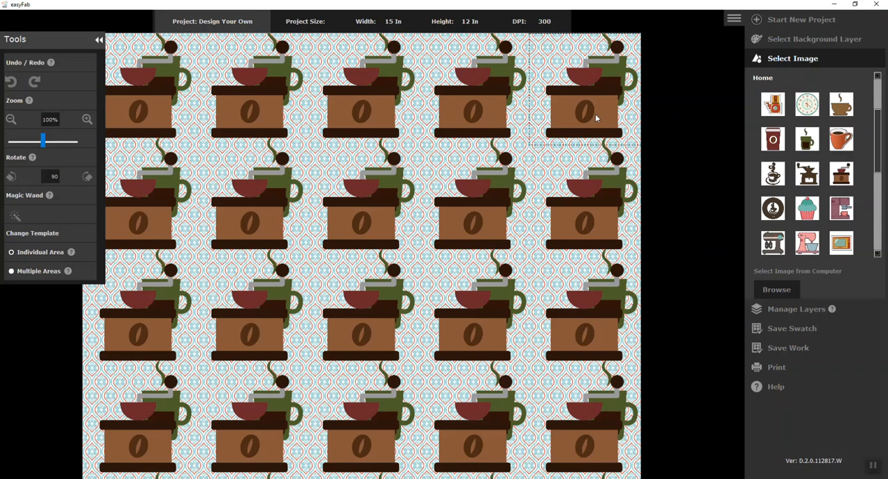
# Add smaller coffee grinders in staggered rows between the mugs.
pyautogui.click(11, 119)
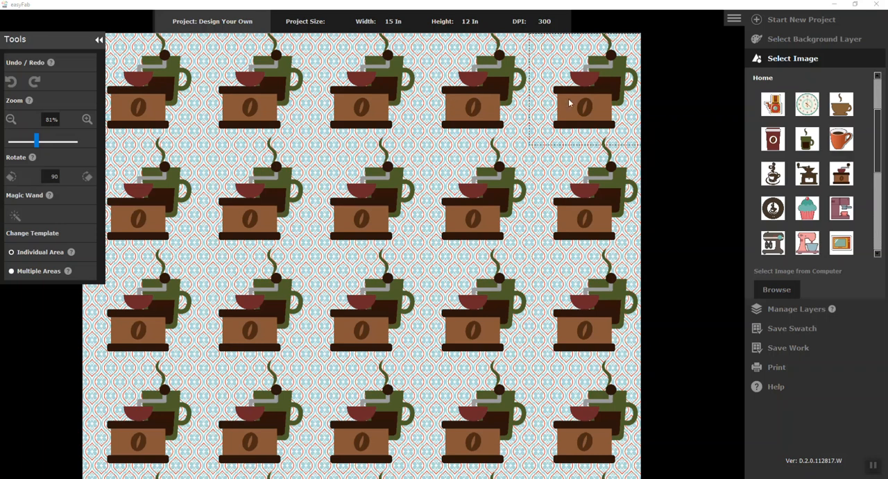
pyautogui.moveTo(585, 103)
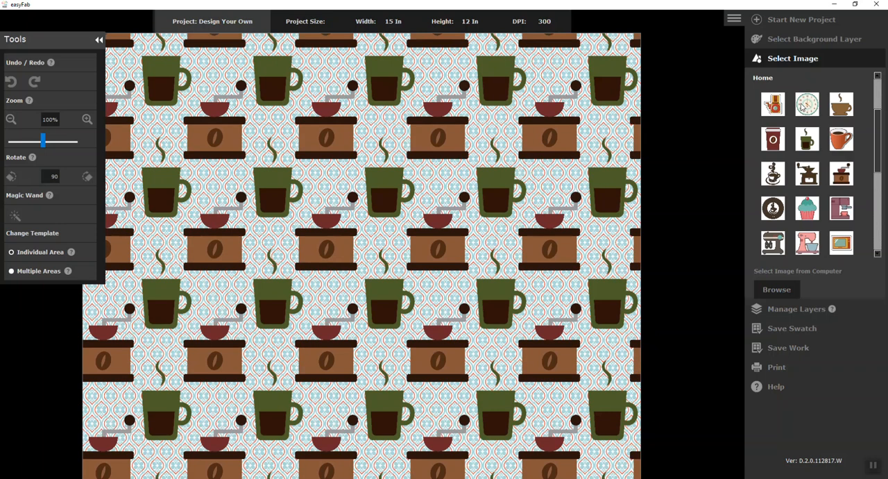
# Repeat wall clock motifs above the grinders, alongside the mugs.
pyautogui.click(806, 104)
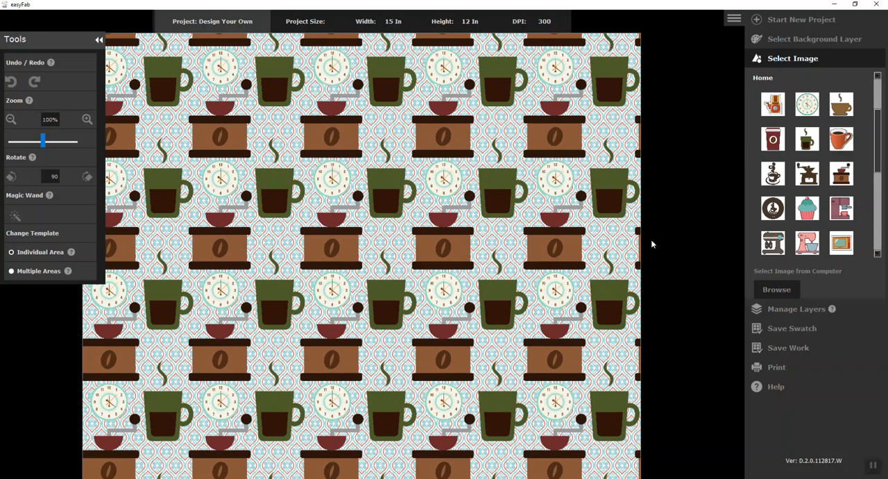
pyautogui.moveTo(621, 345)
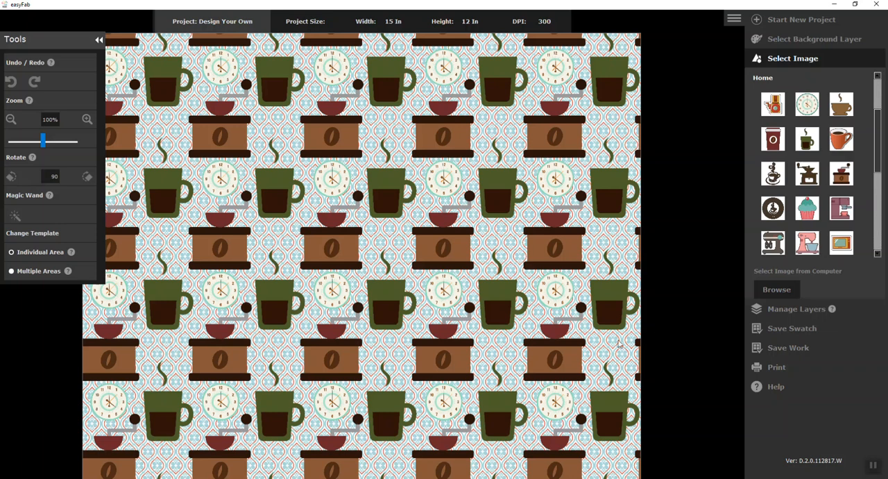
pyautogui.moveTo(613, 376)
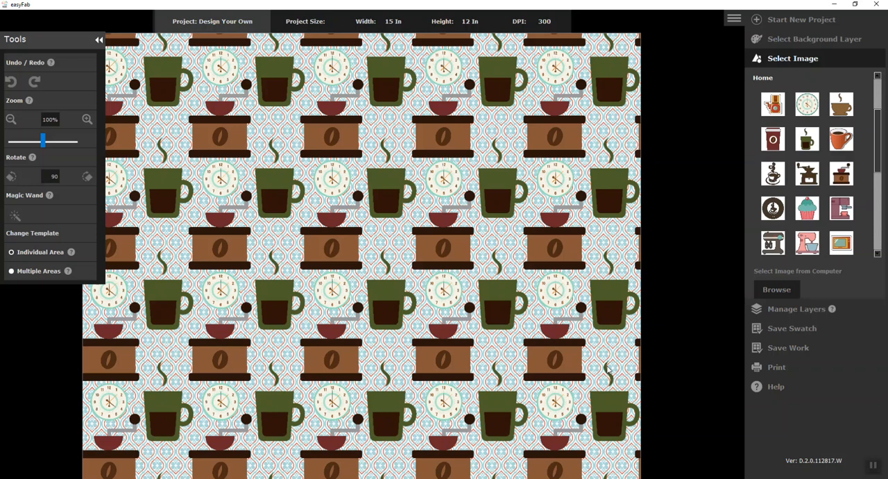
pyautogui.moveTo(605, 370)
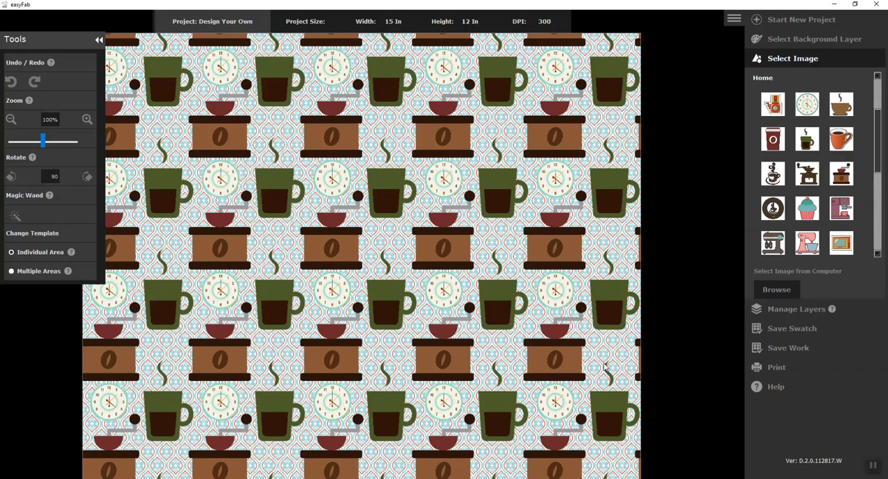
pyautogui.moveTo(578, 370)
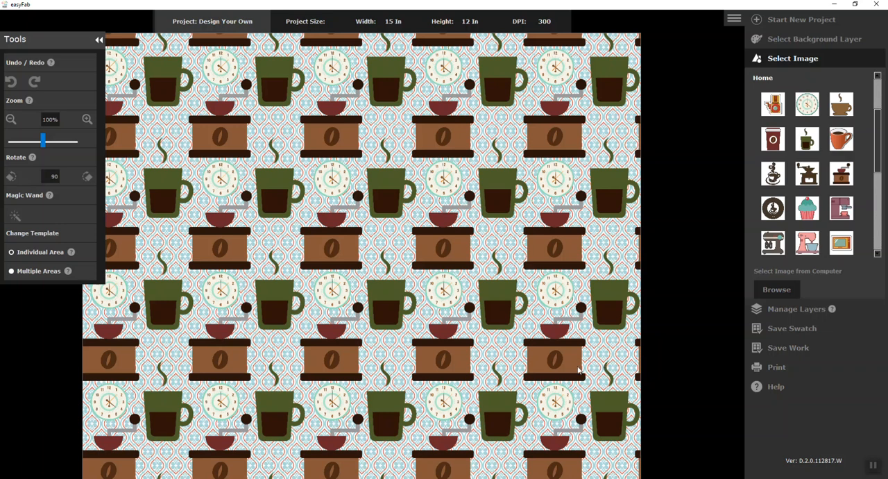
pyautogui.moveTo(794, 306)
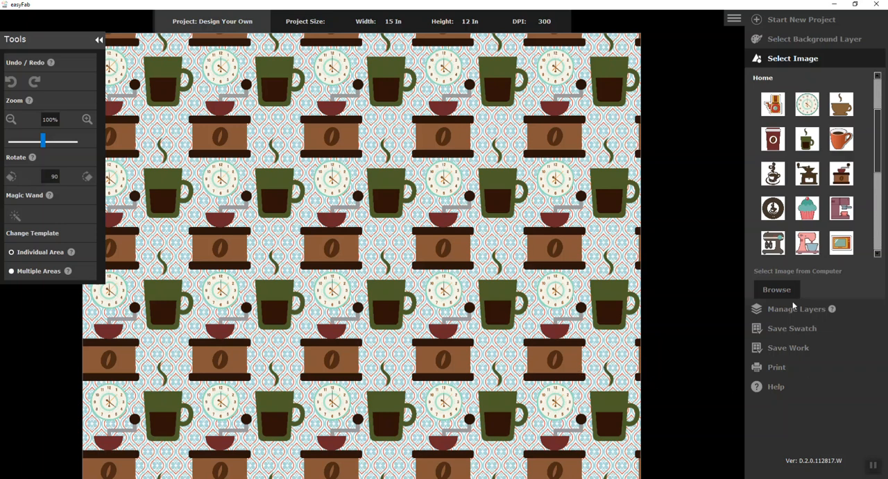
pyautogui.moveTo(799, 314)
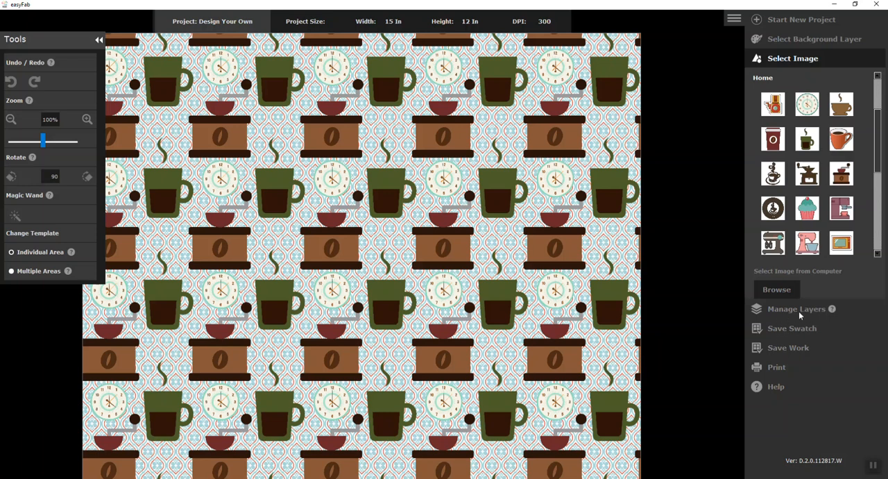
pyautogui.moveTo(787, 321)
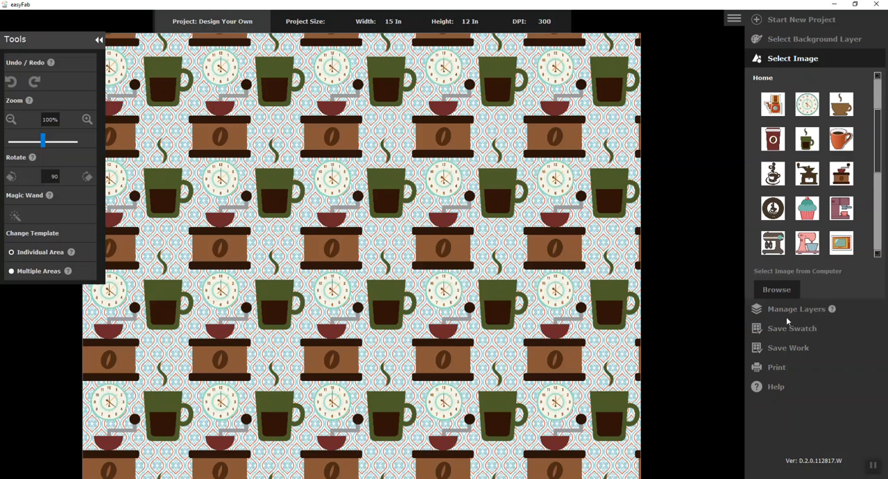
pyautogui.moveTo(760, 335)
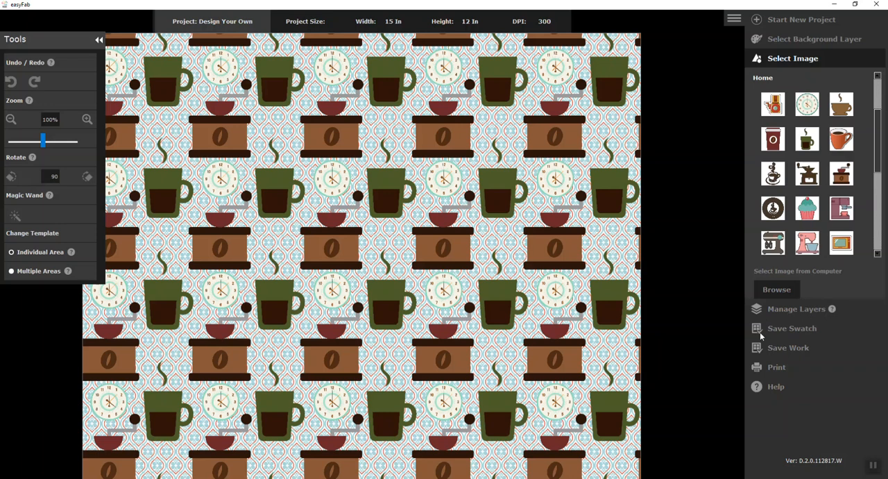
# Save the design as a swatch named 'coffee' on the Desktop.
pyautogui.click(792, 328)
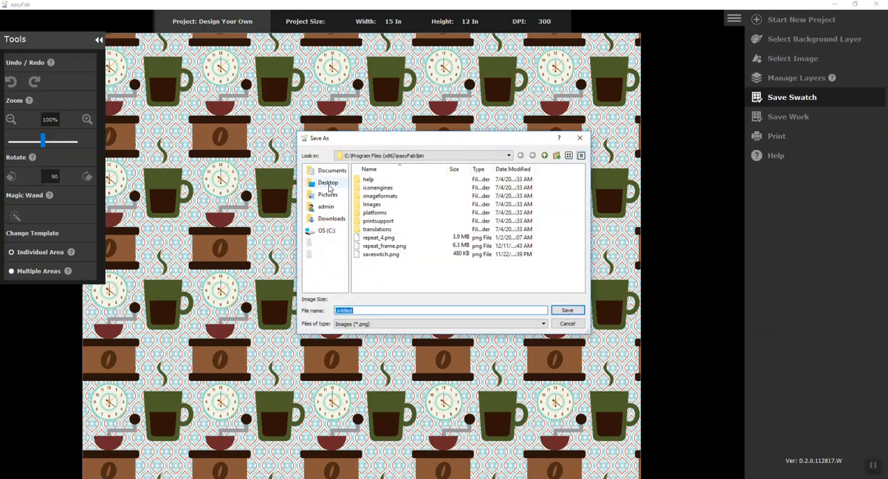
pyautogui.click(327, 182)
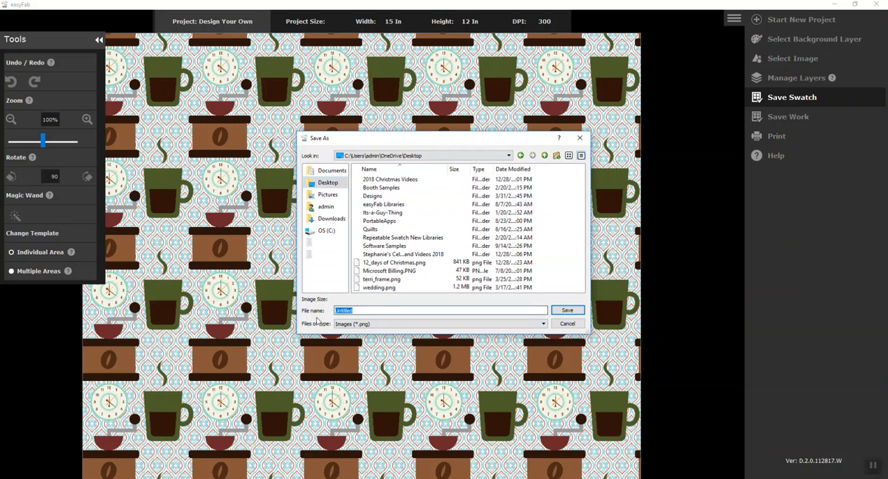
pyautogui.moveTo(379, 337)
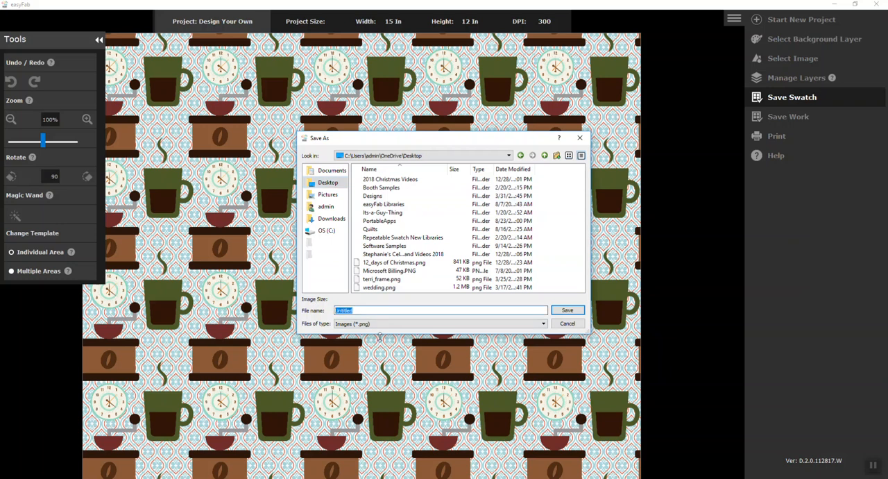
pyautogui.write('coffee')
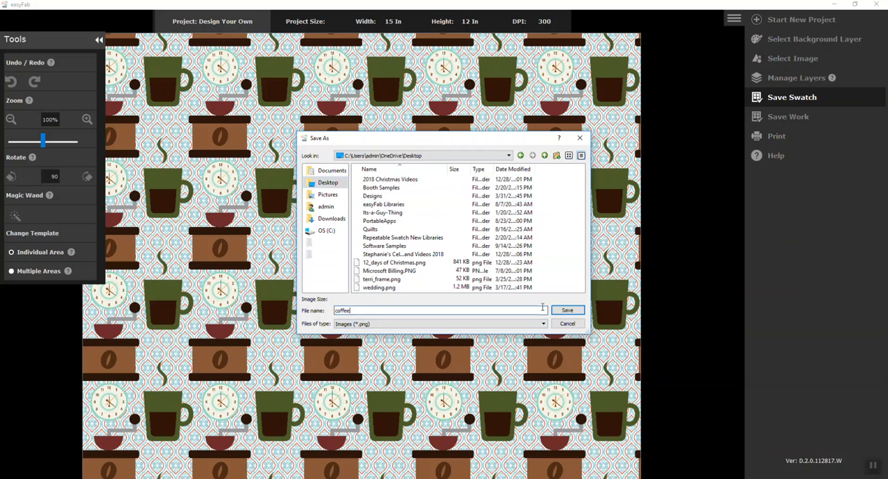
pyautogui.click(567, 310)
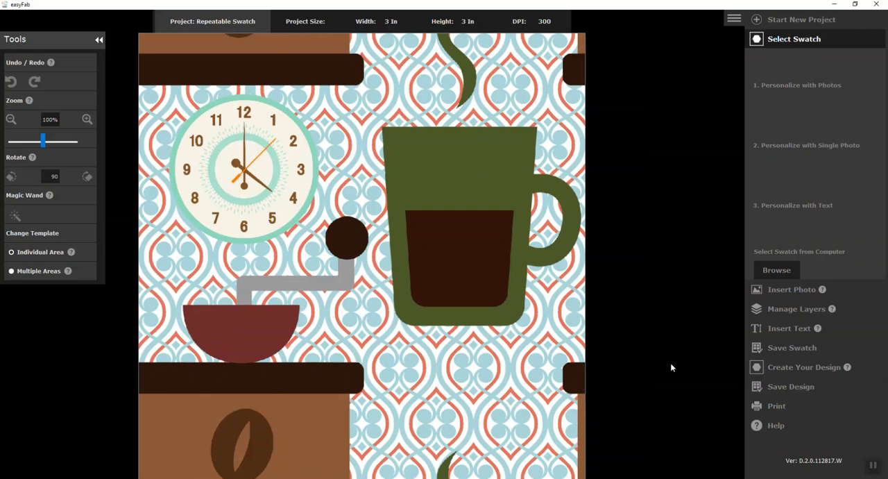
pyautogui.moveTo(758, 408)
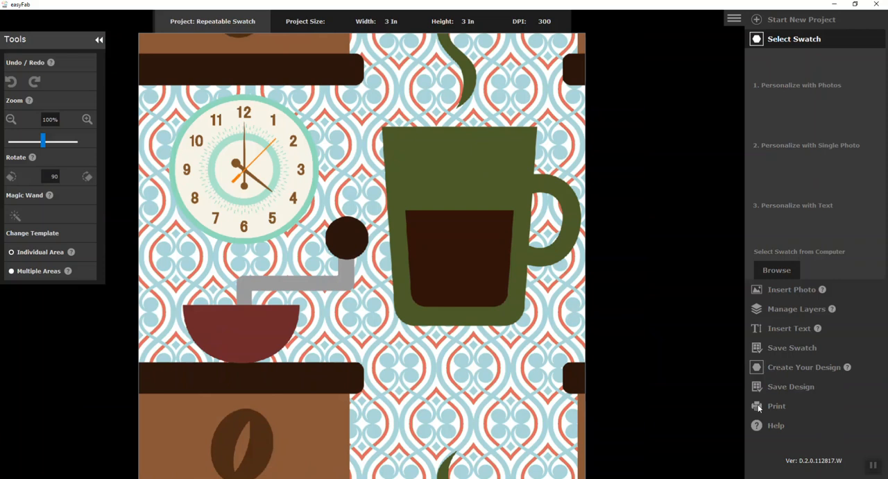